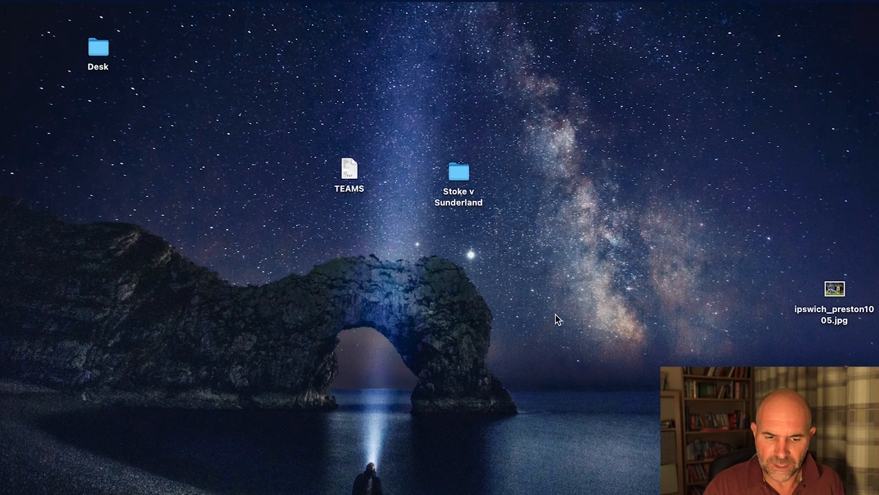
pyautogui.moveTo(553, 318)
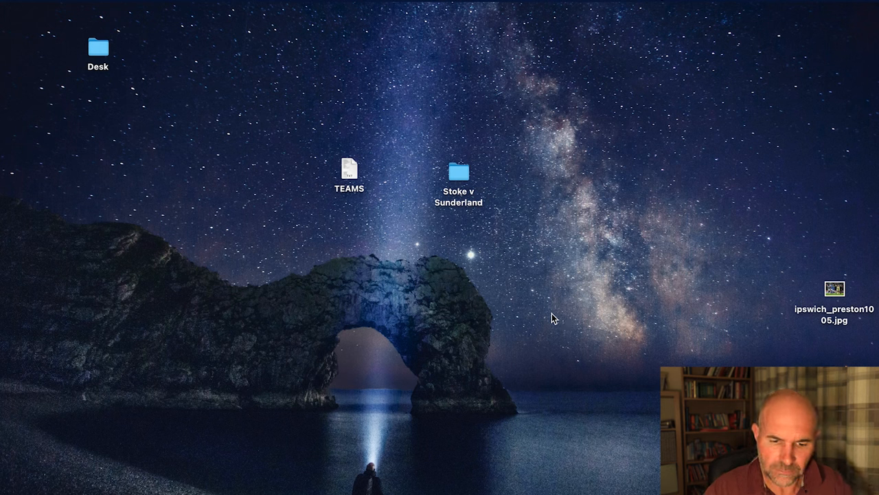
pyautogui.doubleClick(349, 169)
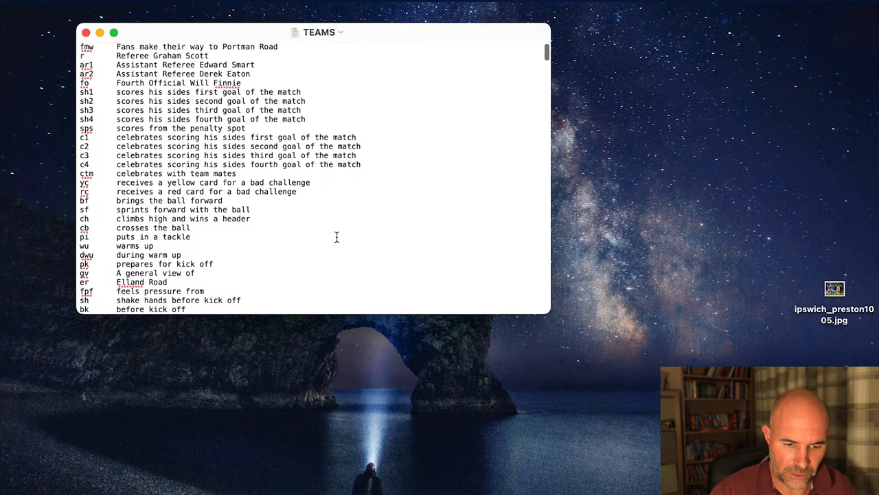
pyautogui.scroll(-3)
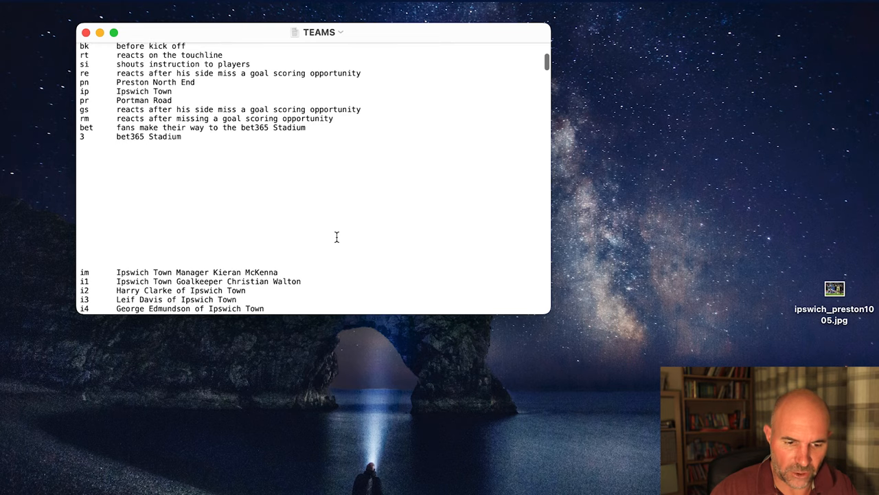
pyautogui.scroll(-3)
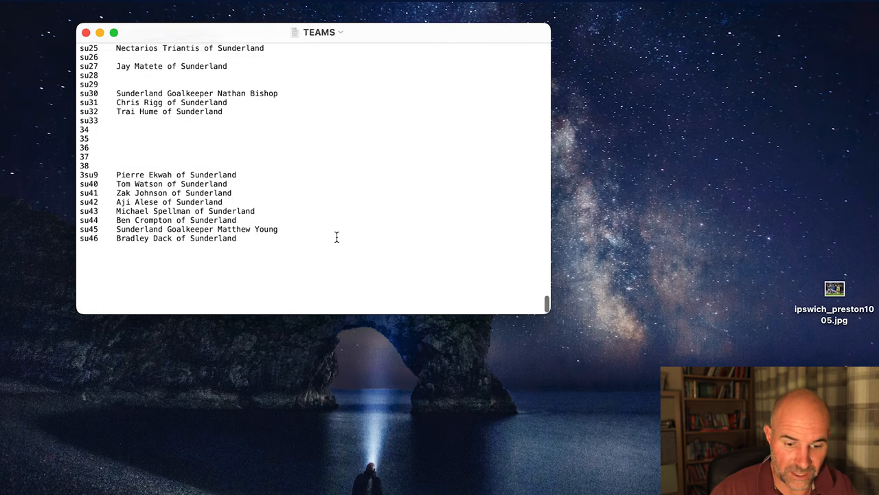
pyautogui.click(87, 33)
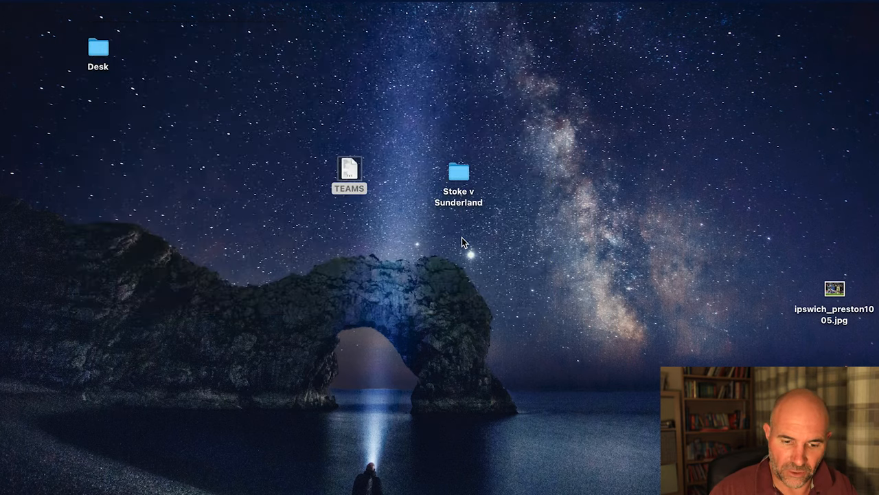
pyautogui.doubleClick(461, 171)
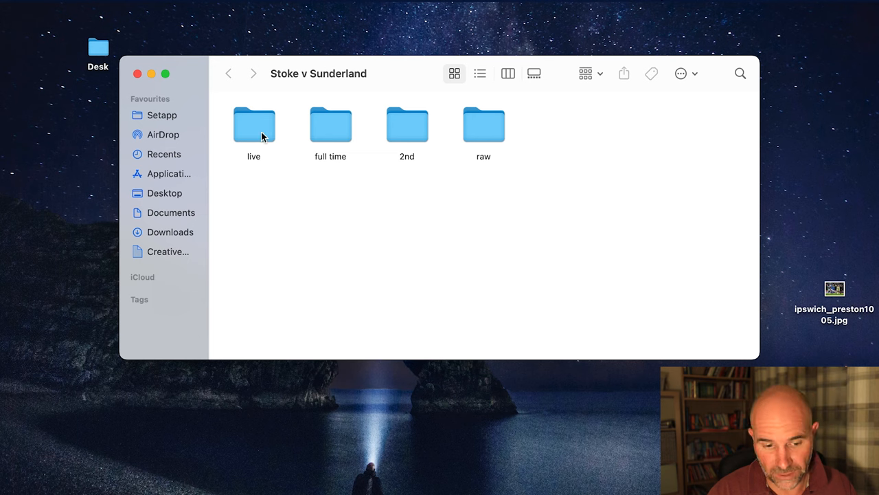
pyautogui.moveTo(138, 74)
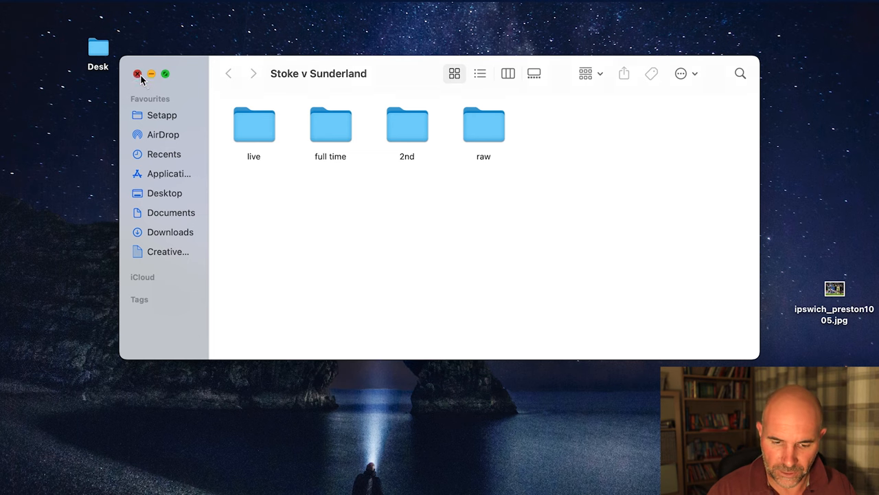
pyautogui.click(139, 74)
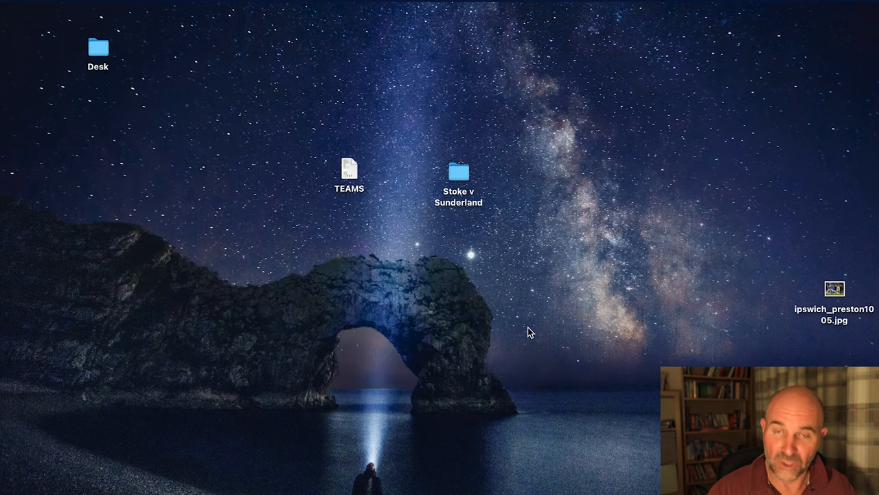